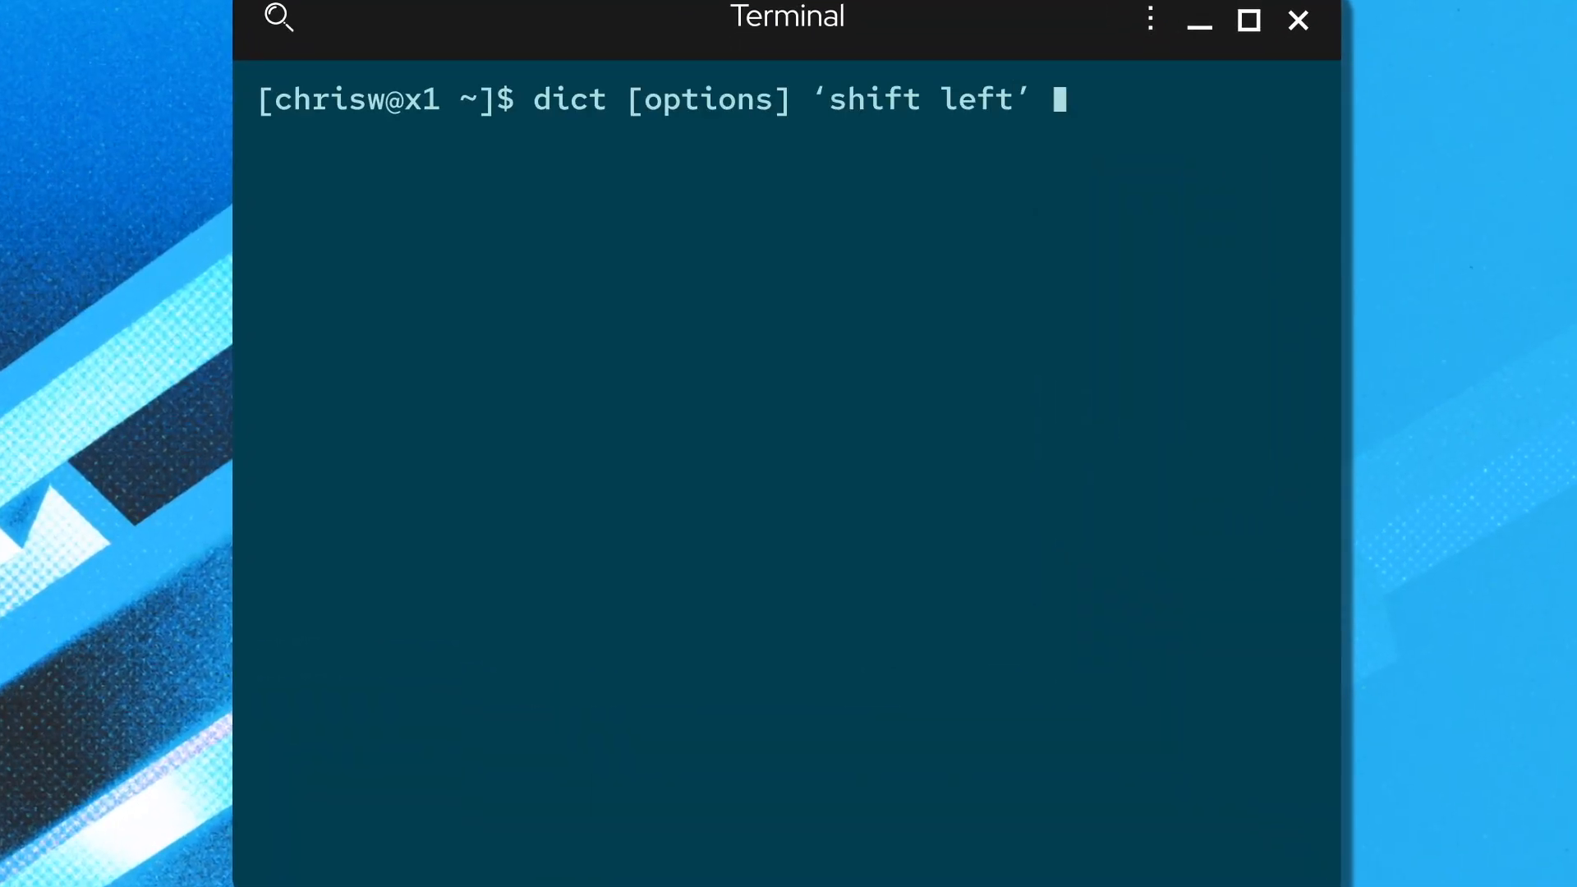
Run dict 'shift left' and scroll down to the Software Development Lifecycle diagram
key(Return)
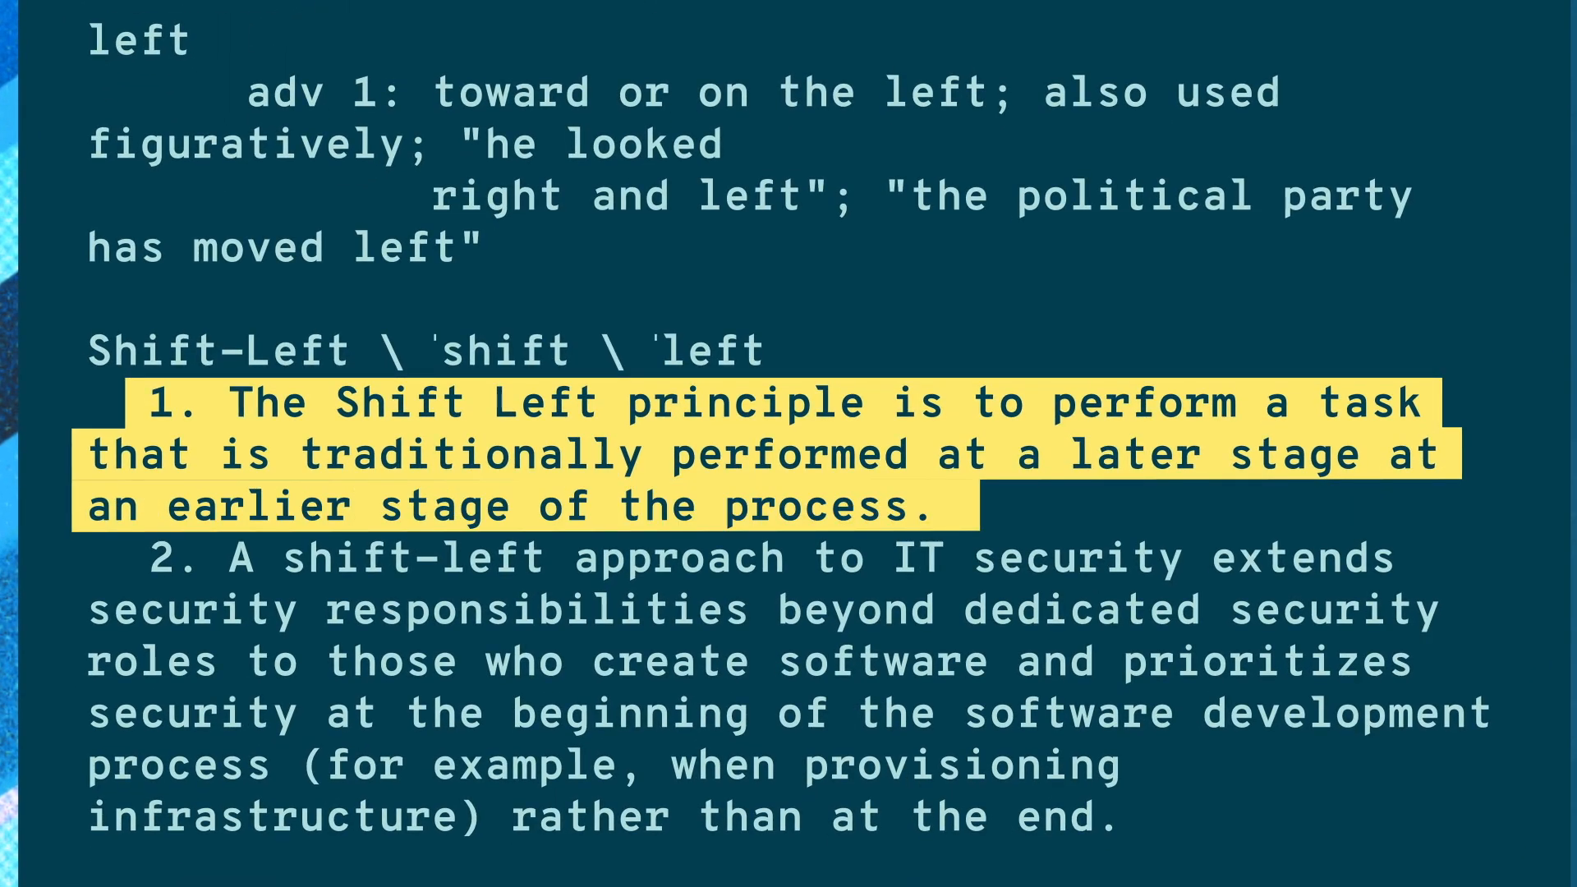
scroll(down, 3)
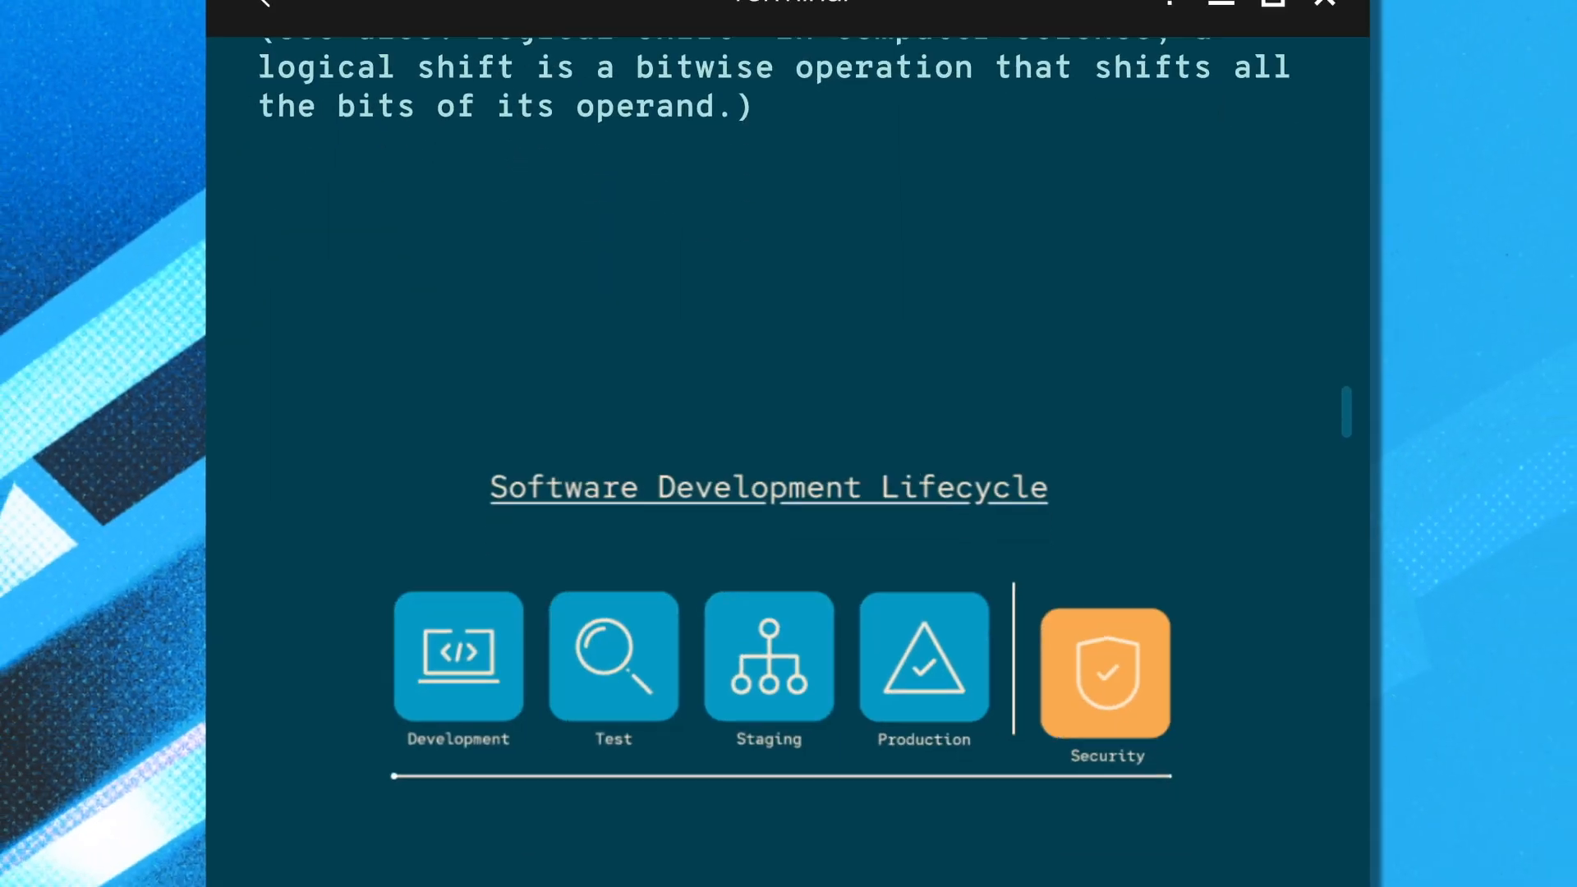